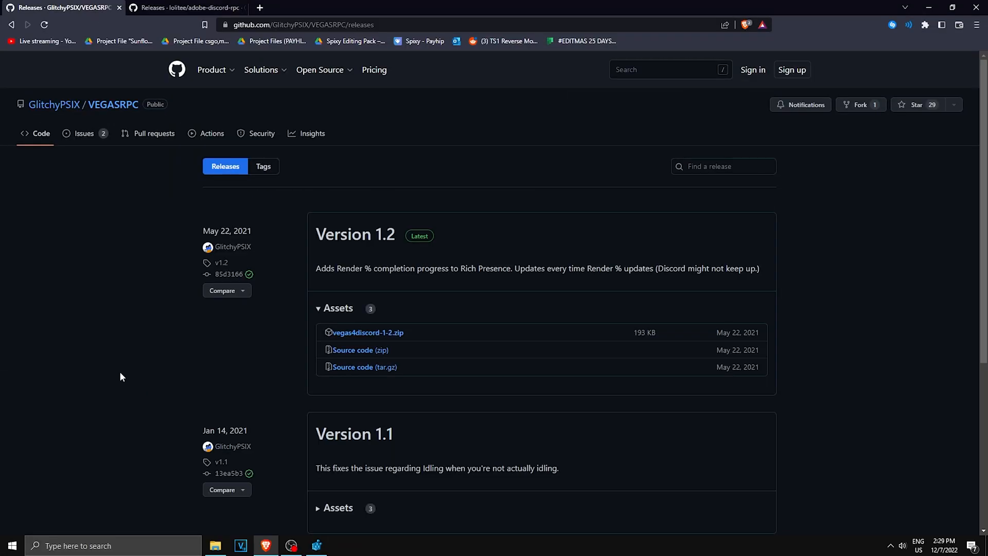
mouse_move(439, 230)
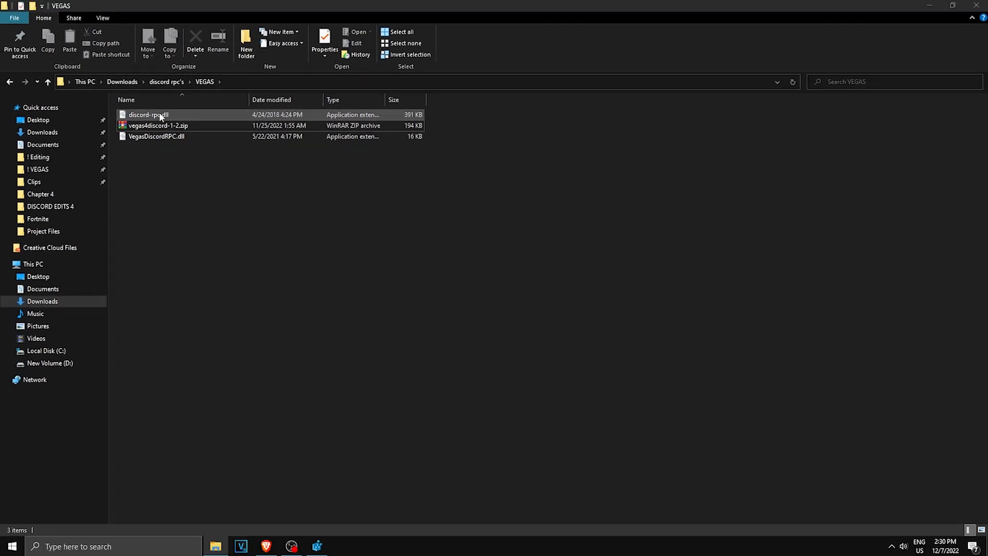
- Copy the two VEGAS plugin DLL files and create a new folder inside Documents
right_click(160, 116)
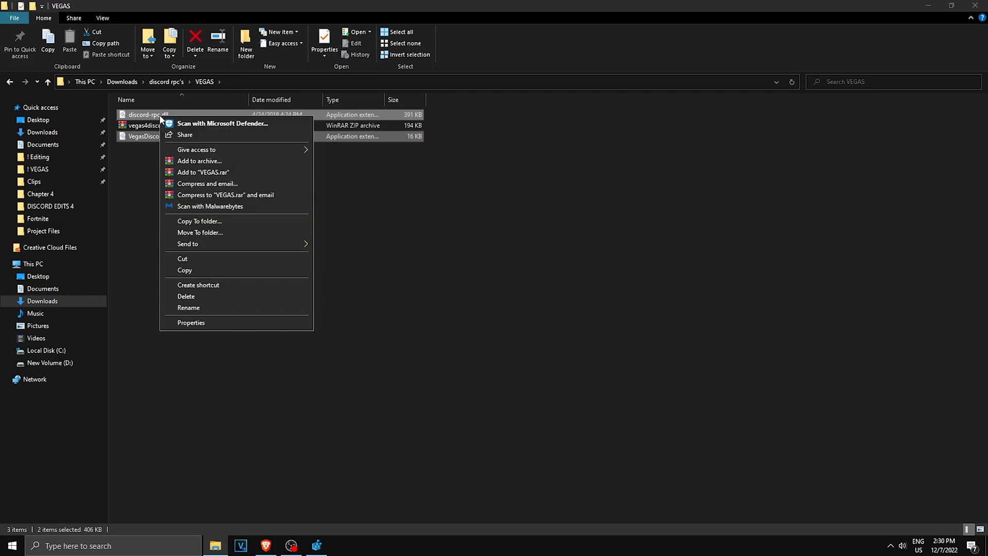
left_click(234, 208)
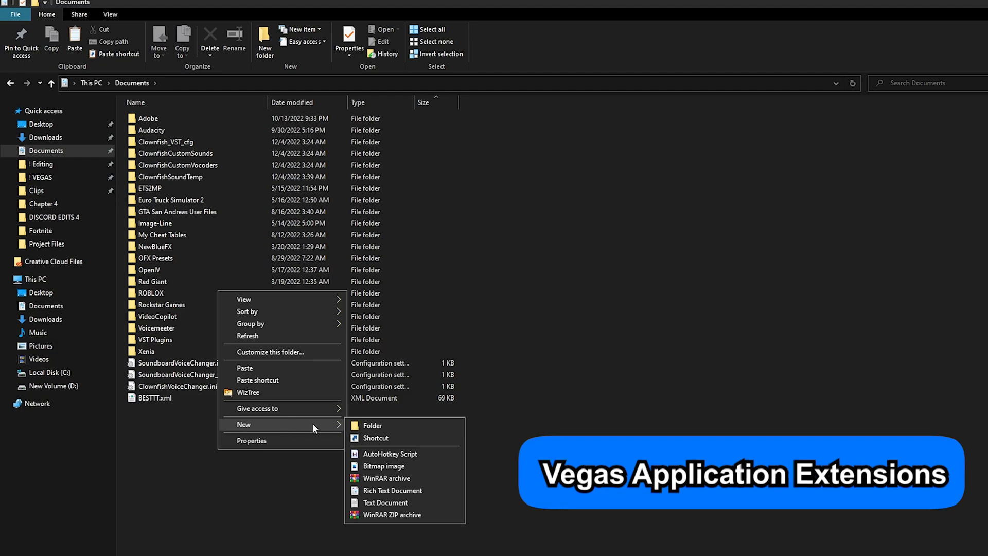
left_click(373, 425)
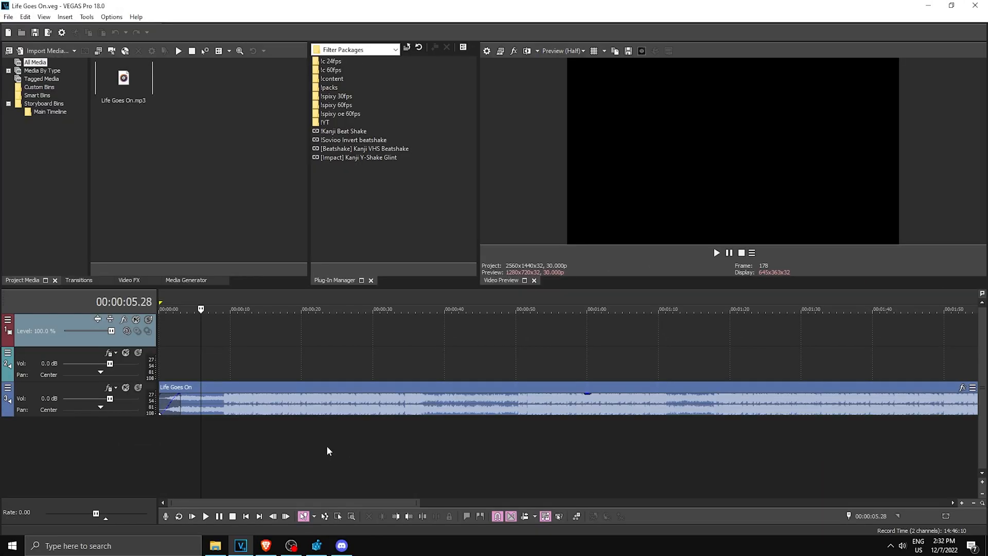
mouse_move(350, 496)
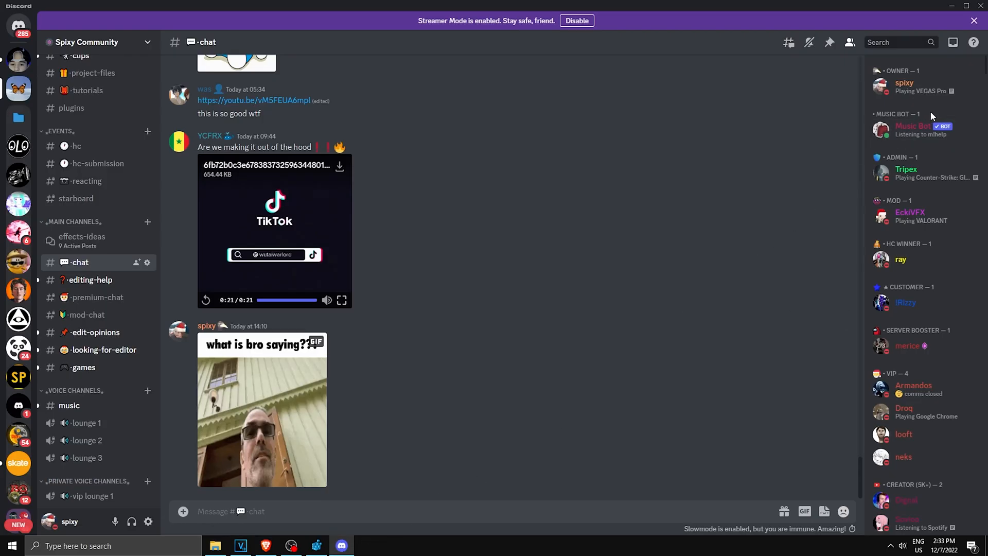
- Open your own Discord profile card to confirm VEGAS Pro is shown as idling
left_click(904, 82)
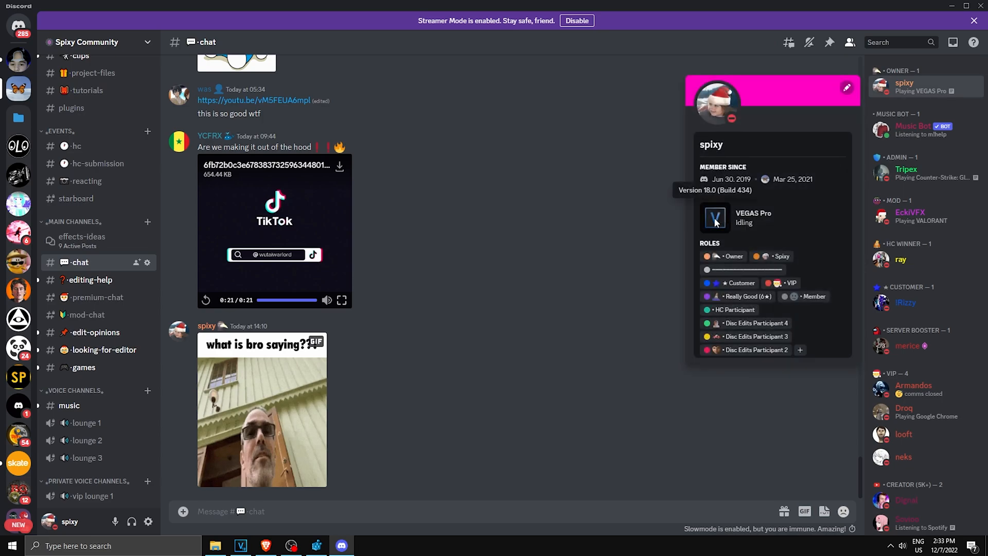
mouse_move(747, 193)
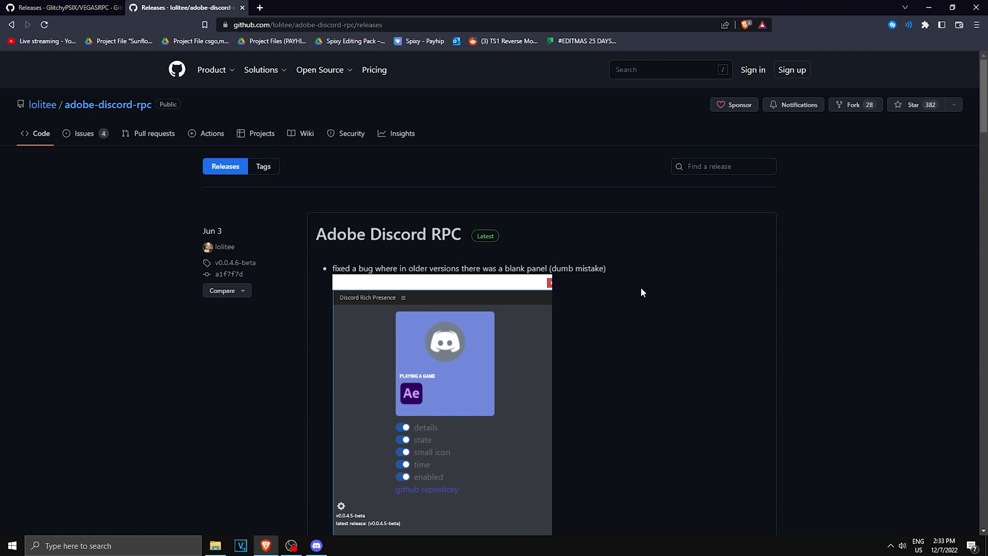
mouse_move(641, 295)
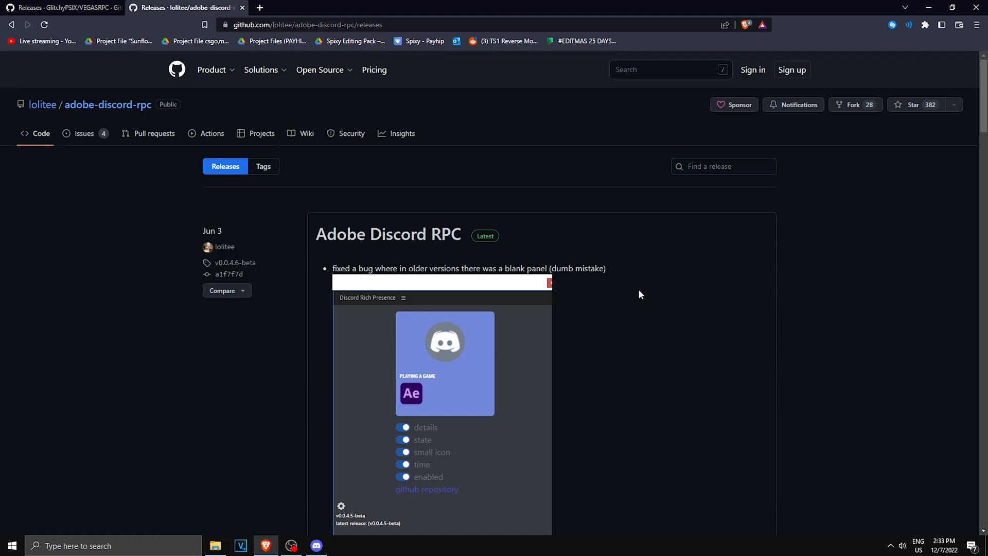
mouse_move(592, 309)
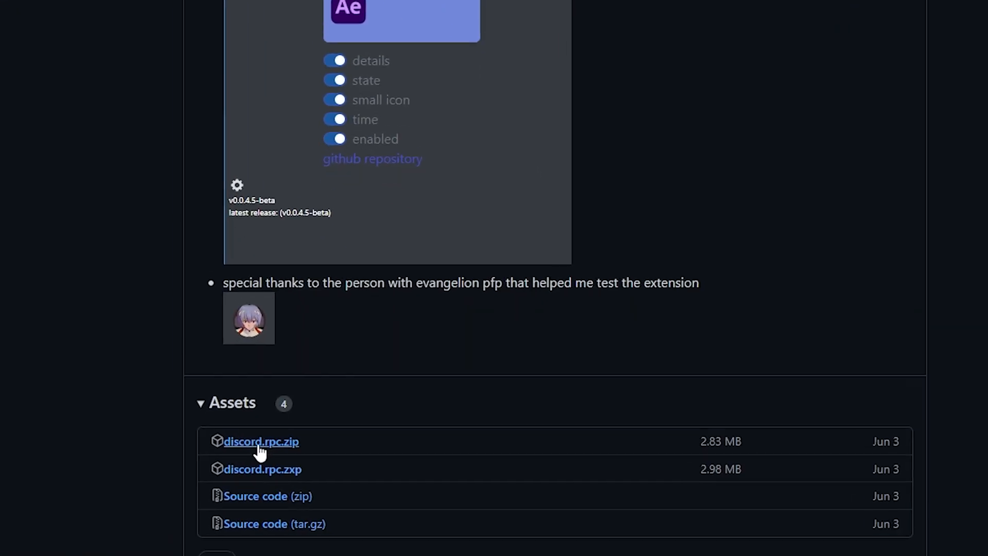
- Scroll the adobe-discord-rpc release page down to its Assets list
scroll("down", 3)
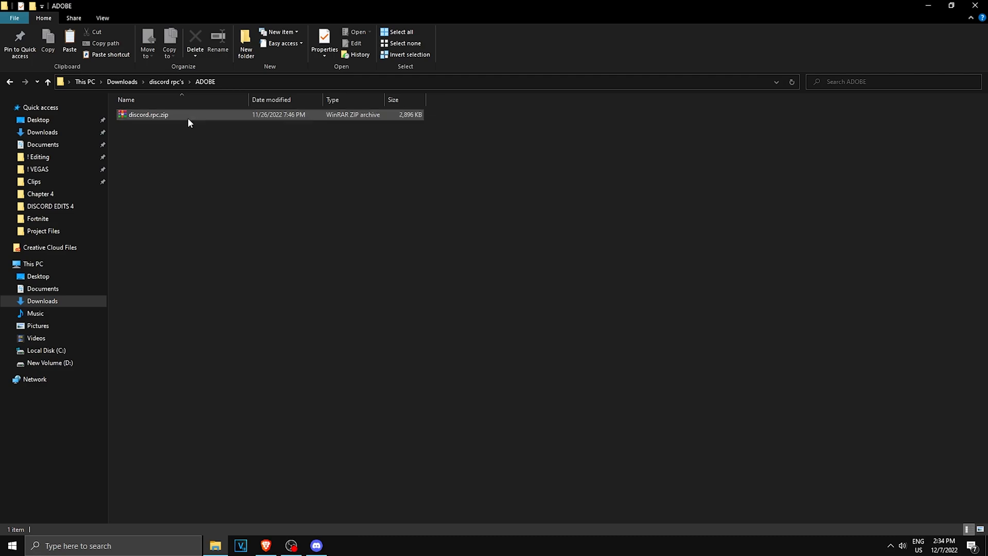
- Extract discord.rpc.zip and paste the discord rpc folder into Common Files\Adobe\CEP\extensions
double_click(145, 114)
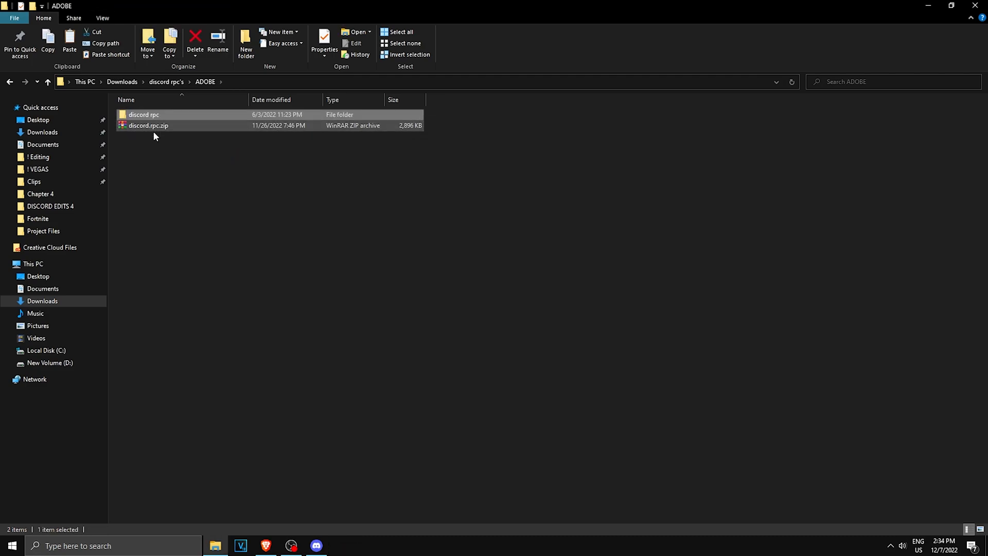
double_click(143, 115)
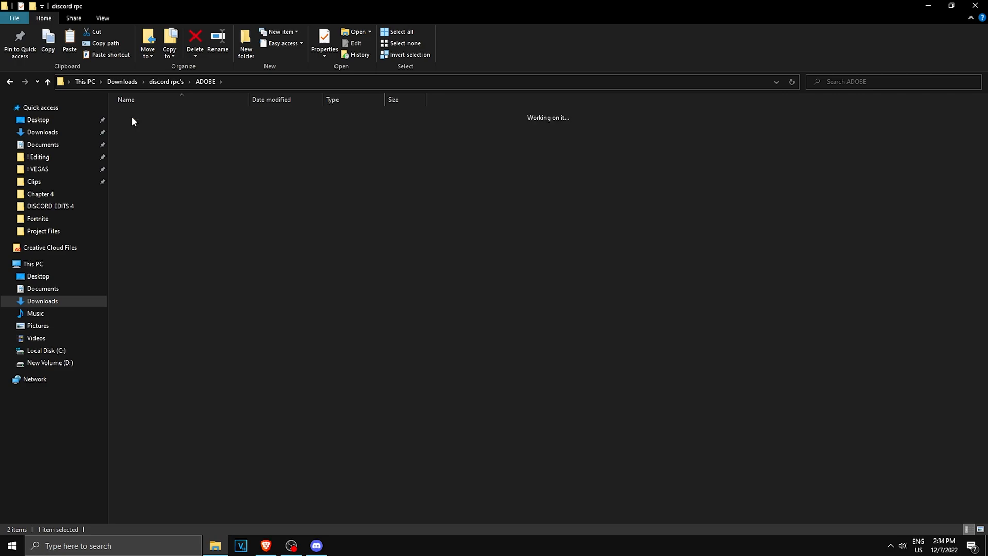
right_click(145, 115)
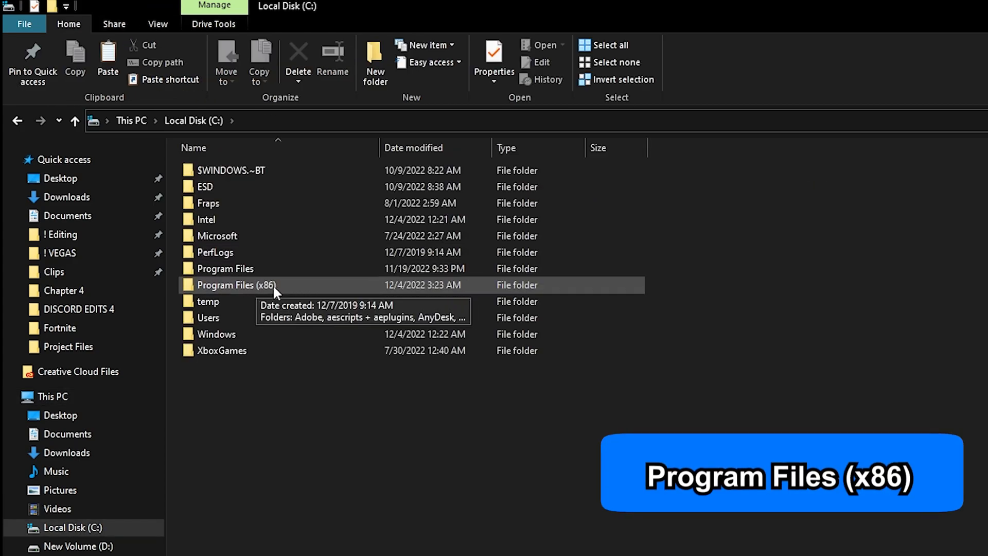
double_click(226, 285)
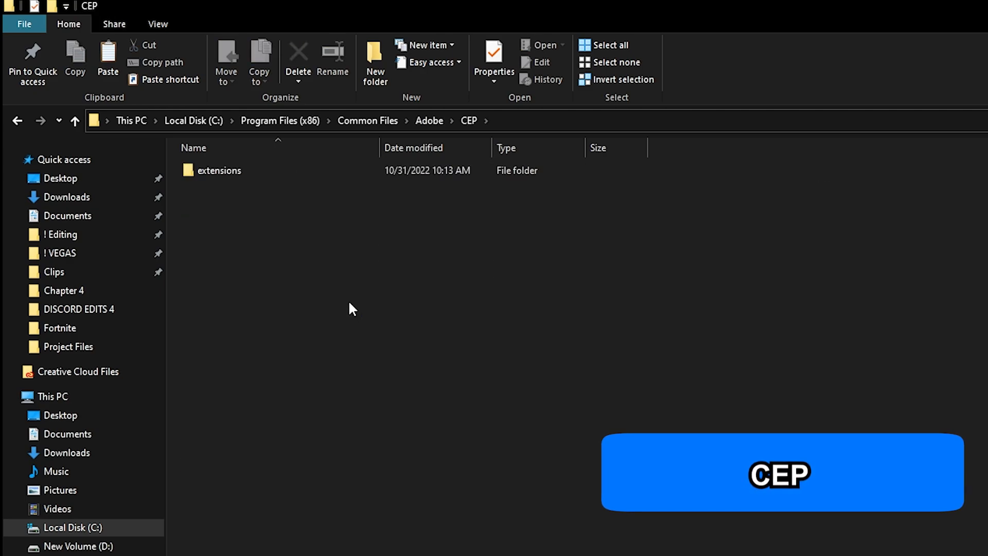
double_click(219, 170)
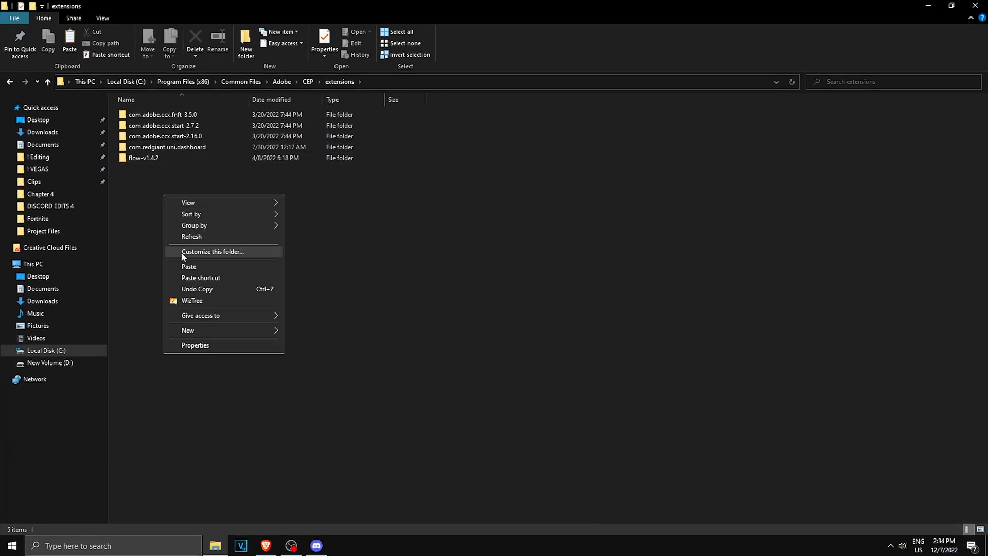
left_click(189, 267)
type("r")
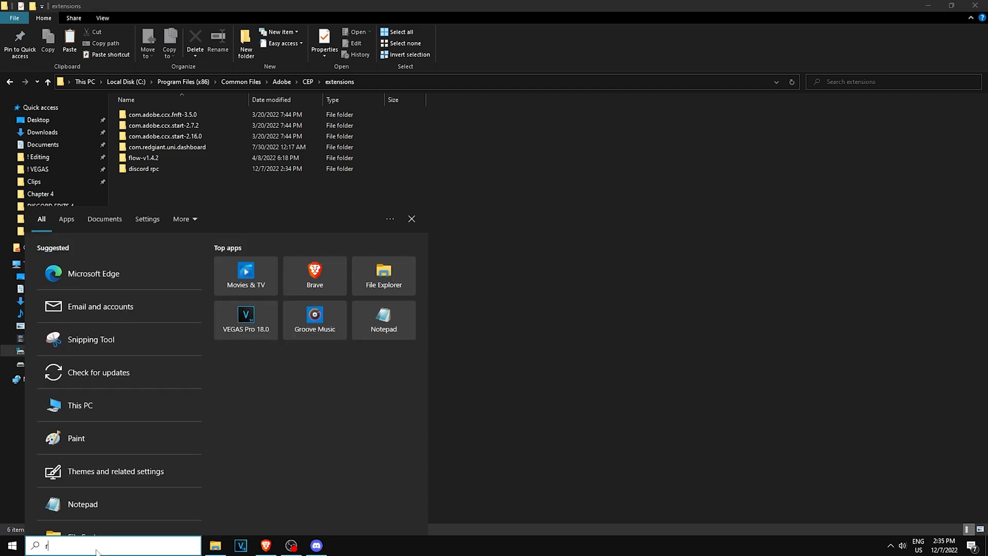
- Search for regedit and launch Registry Editor from the results
type("egedit")
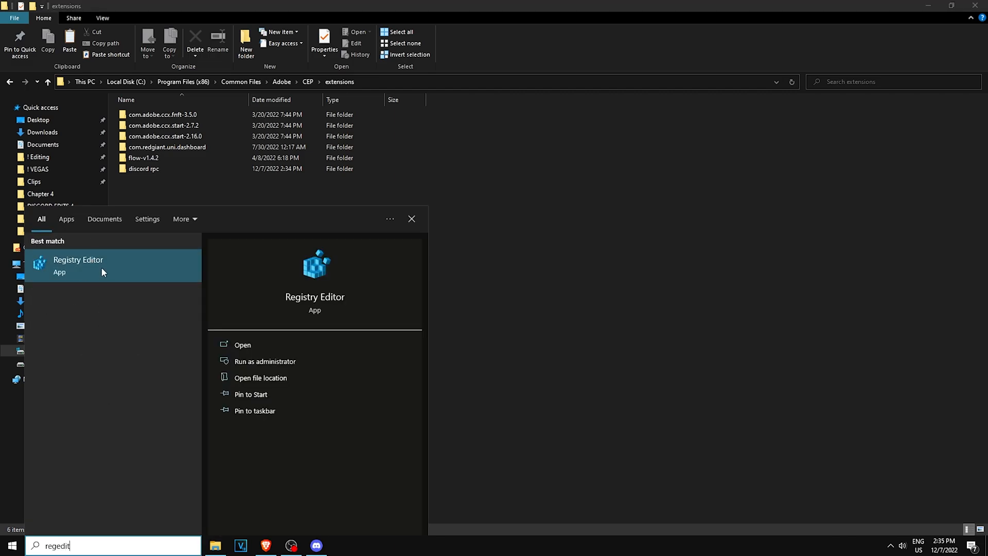
left_click(78, 265)
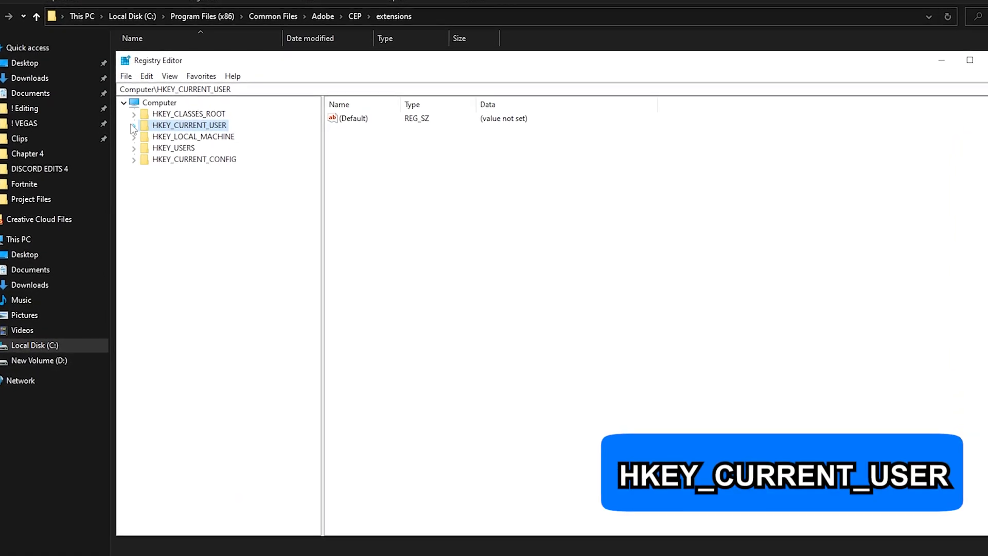
- Navigate the registry tree to HKEY_CURRENT_USER\SOFTWARE\Adobe\CSXS.9
left_click(134, 125)
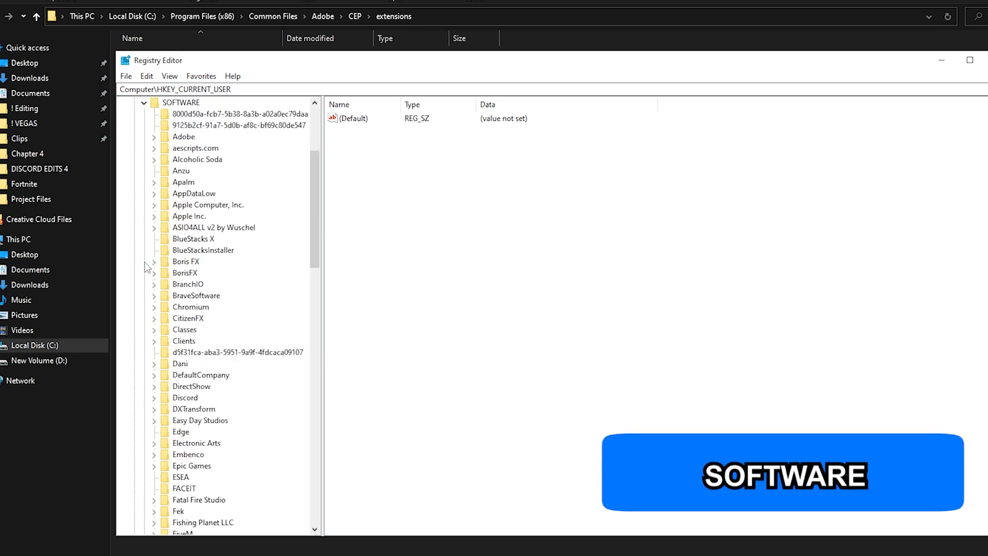
left_click(155, 136)
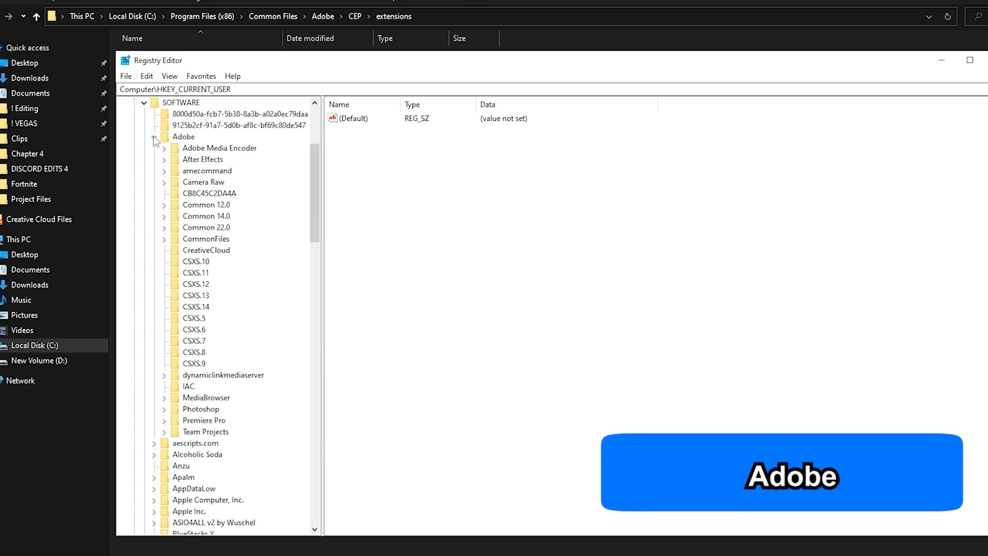
scroll("down", 3)
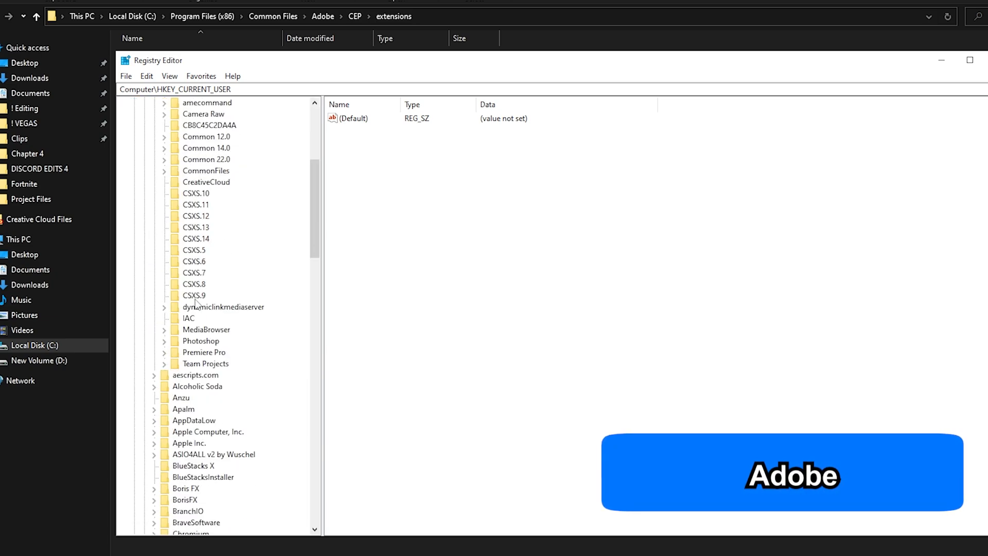
left_click(194, 295)
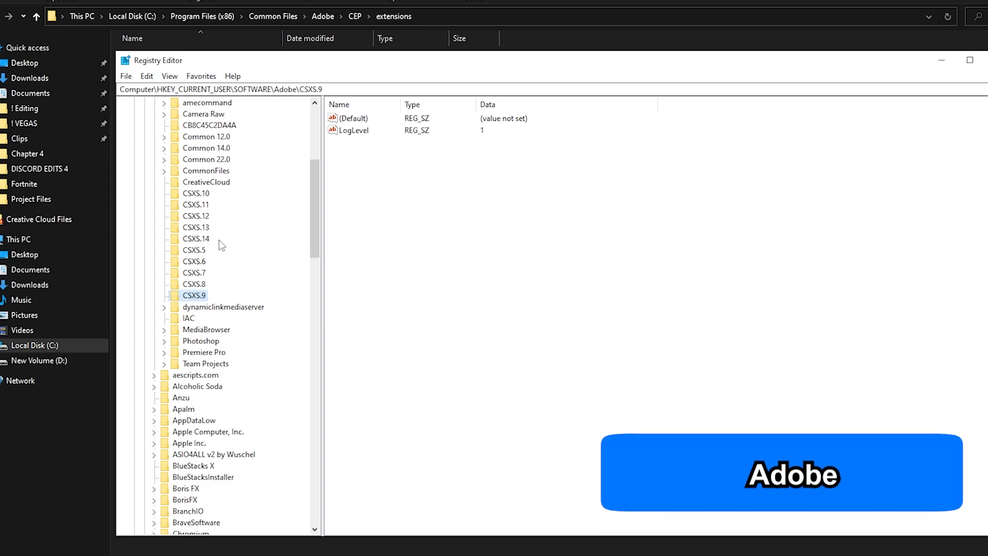
mouse_move(229, 283)
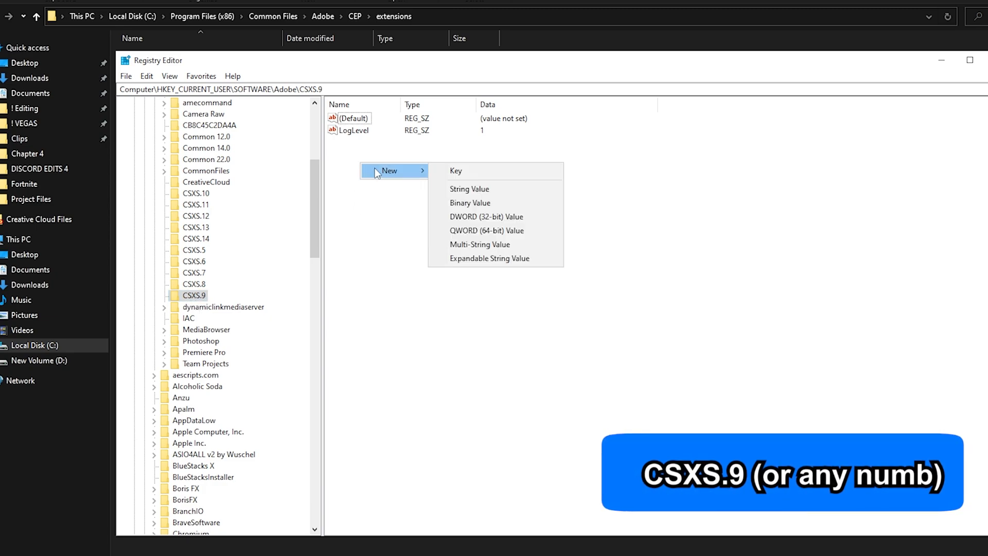
mouse_move(470, 195)
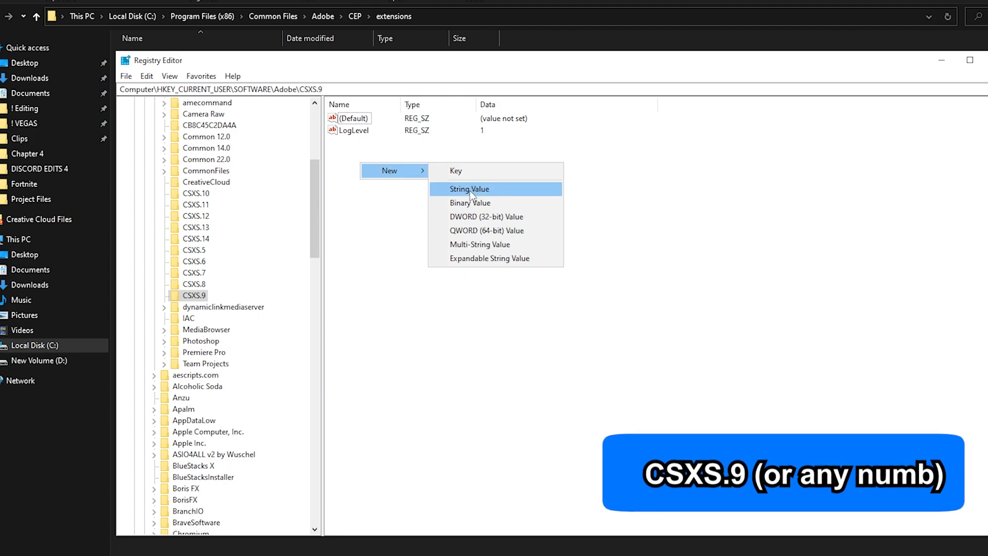
- Create a PlayerDebugMode string value under CSXS.9 with data 1
left_click(470, 189)
type("PlayerDebug")
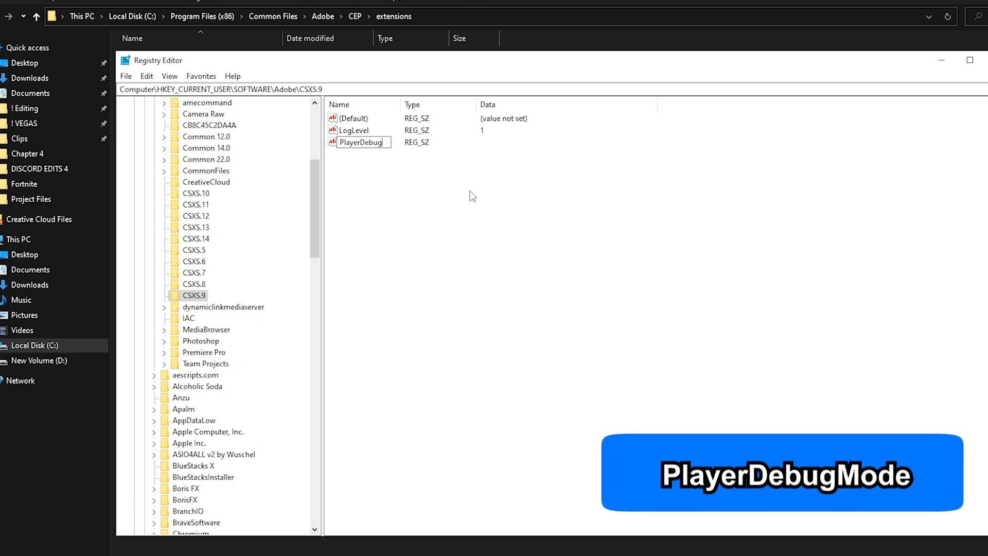
type("Mode")
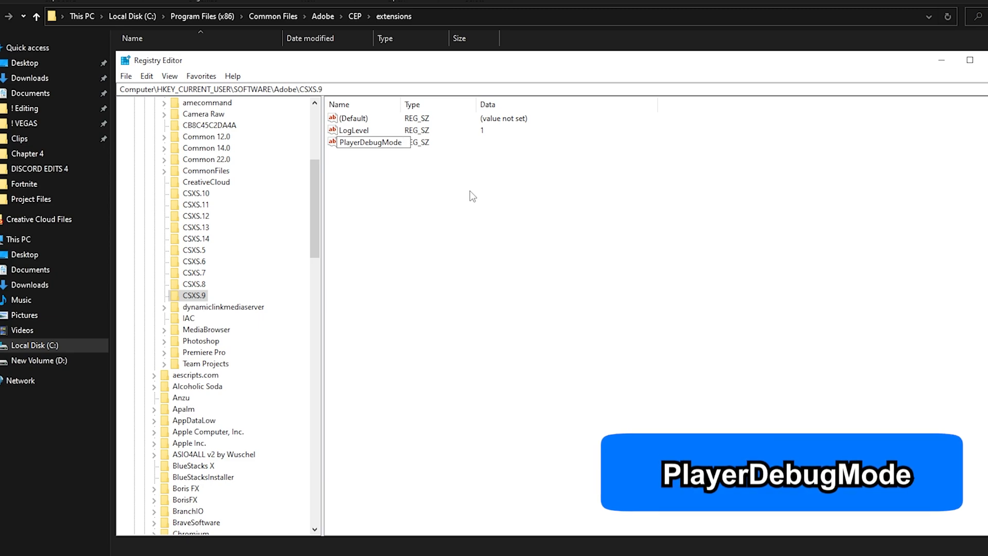
double_click(371, 142)
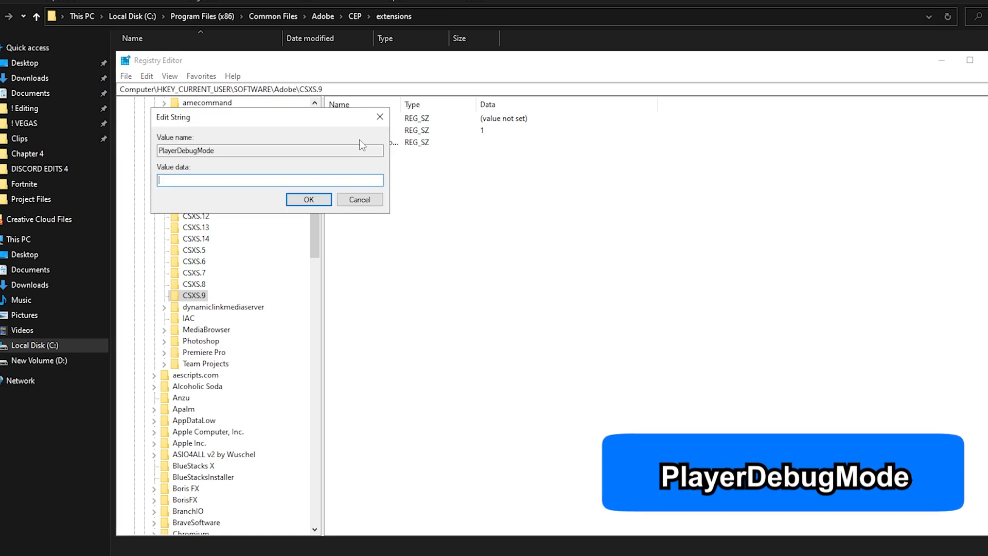
type("1")
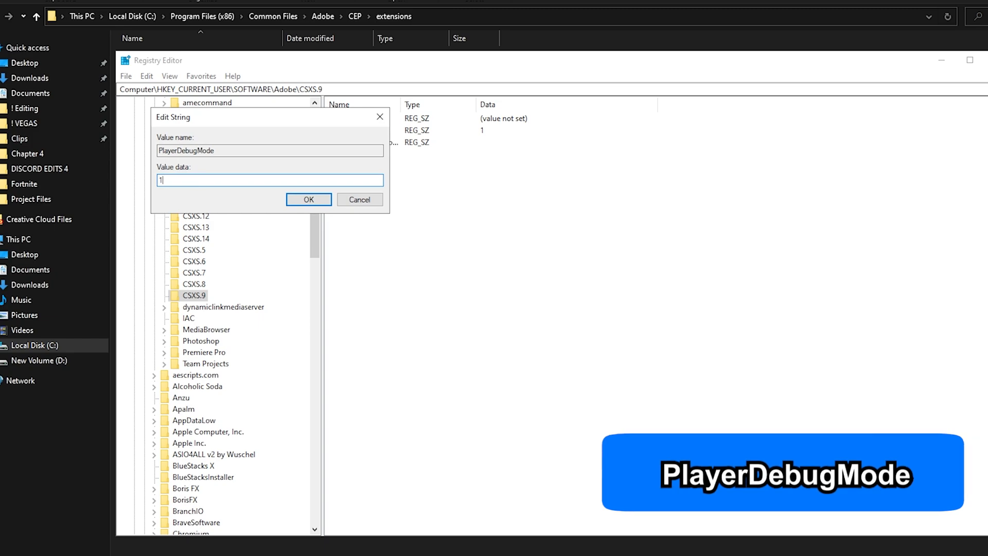
left_click(308, 199)
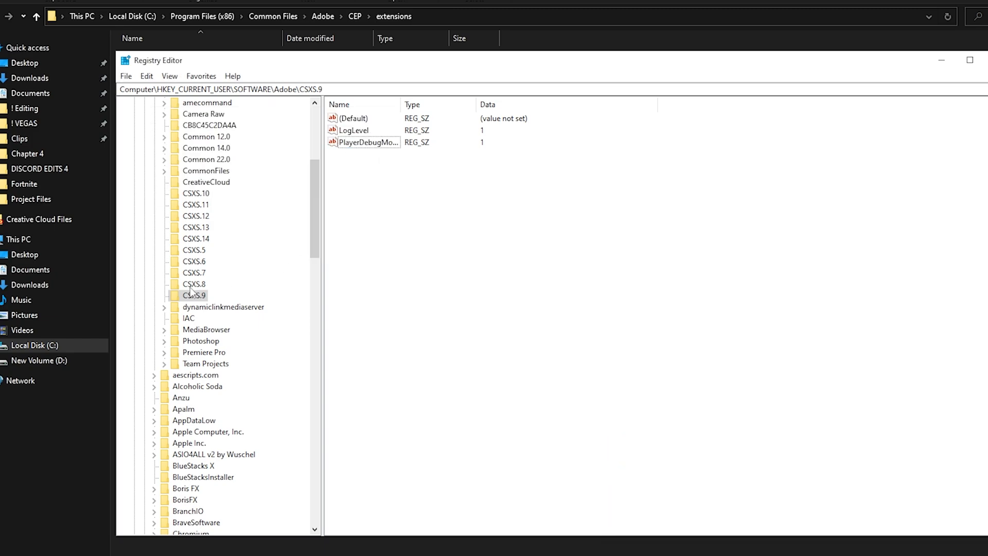
mouse_move(319, 303)
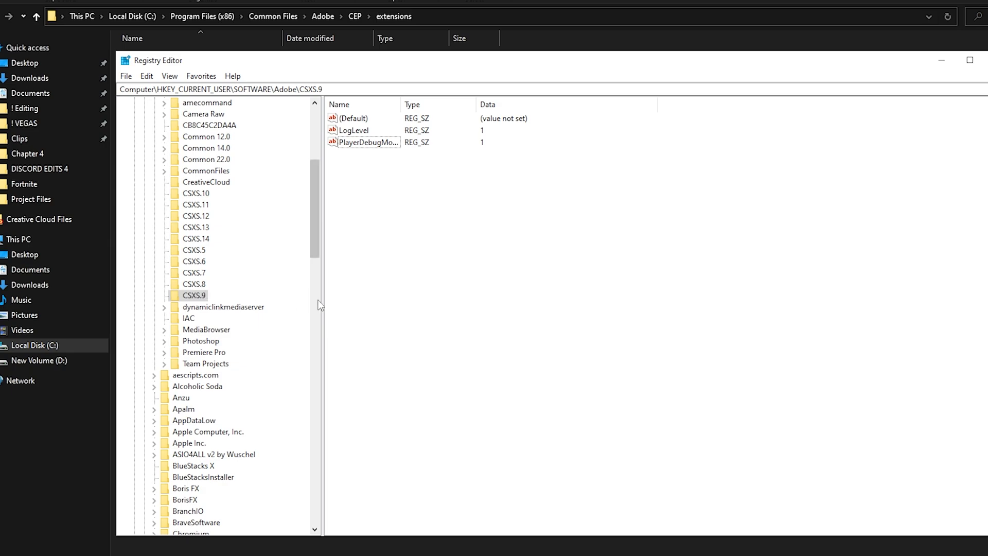
- Verify PlayerDebugMode in CSXS.10 and CSXS.6, return to CSXS.9, then bring up Discord
left_click(193, 284)
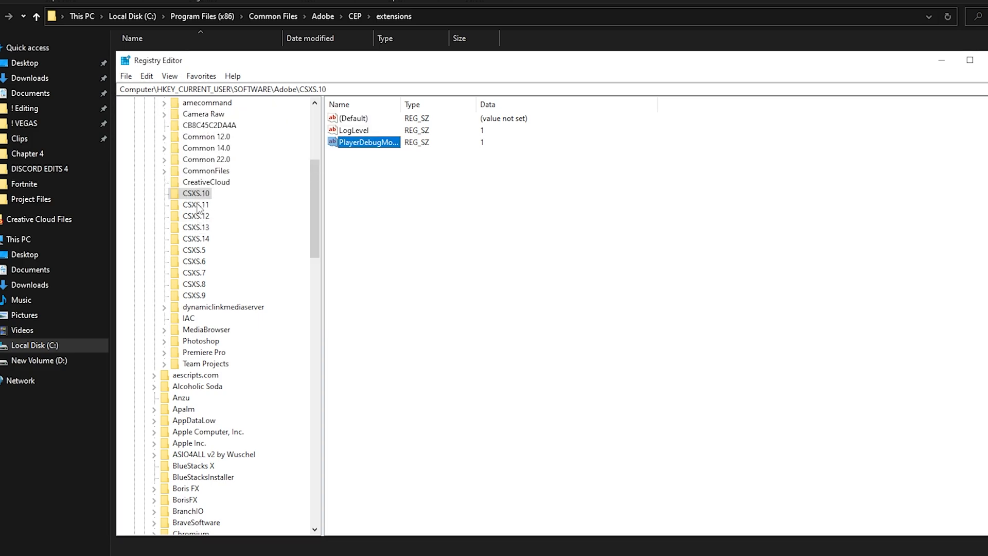
left_click(194, 261)
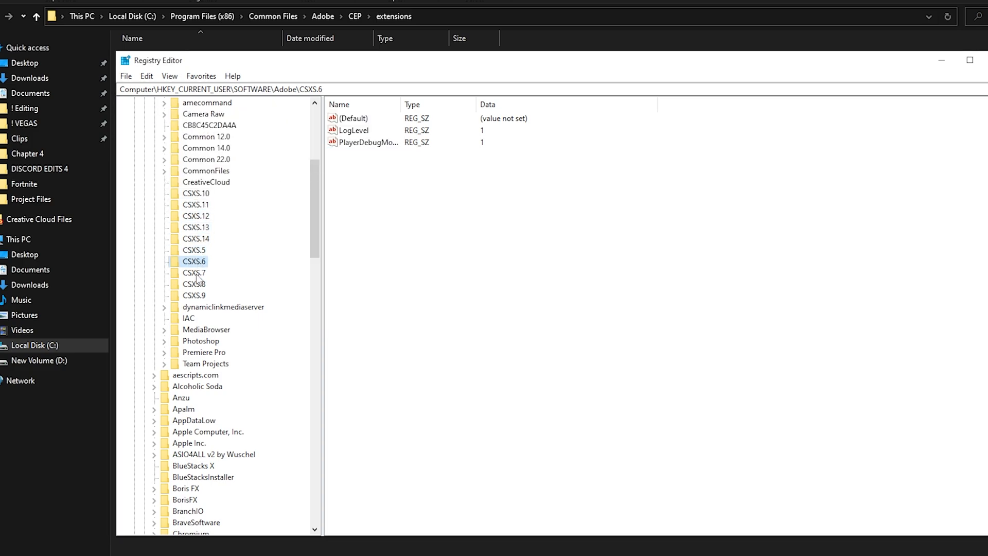
left_click(195, 295)
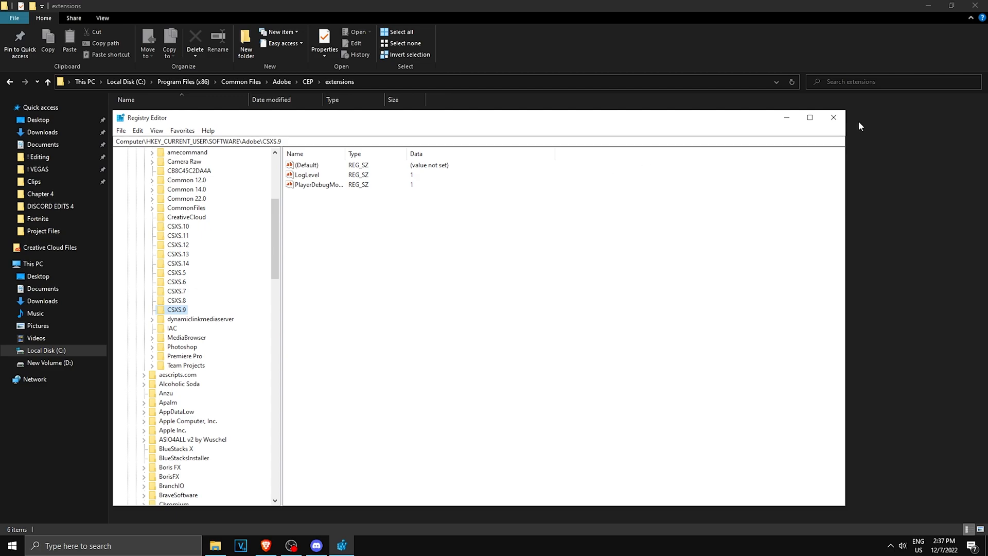
left_click(340, 545)
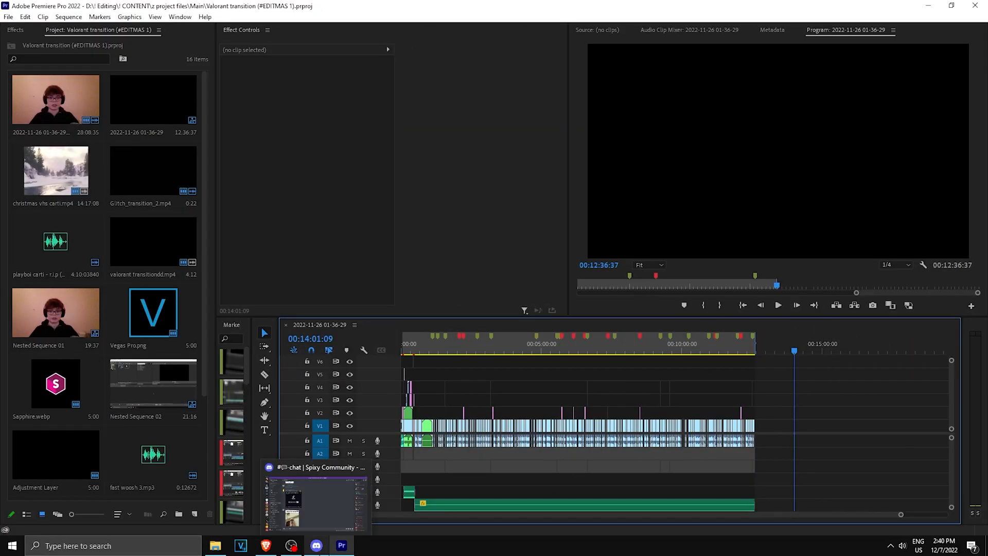
left_click(316, 545)
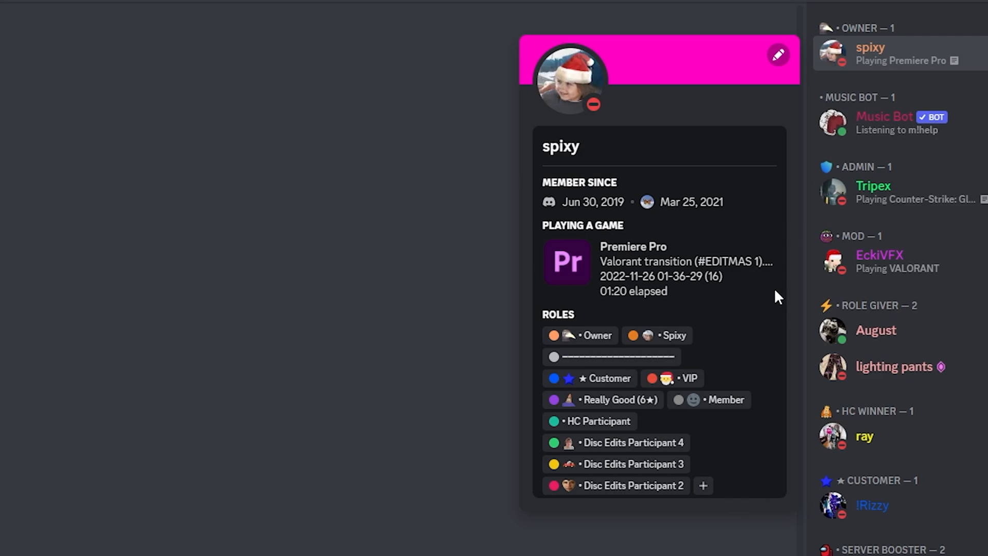
mouse_move(615, 311)
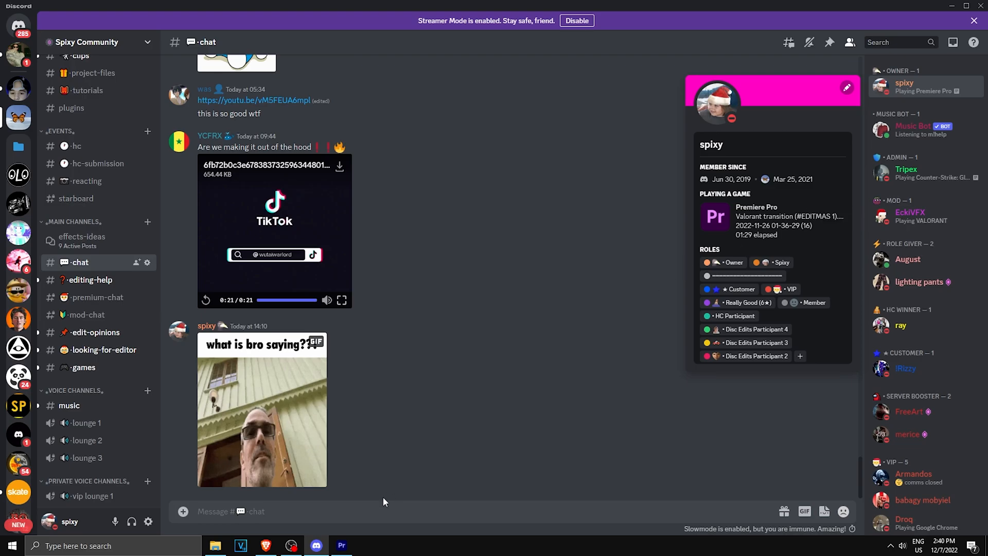
- Switch back to the Valorant transition project in Premiere Pro
left_click(342, 545)
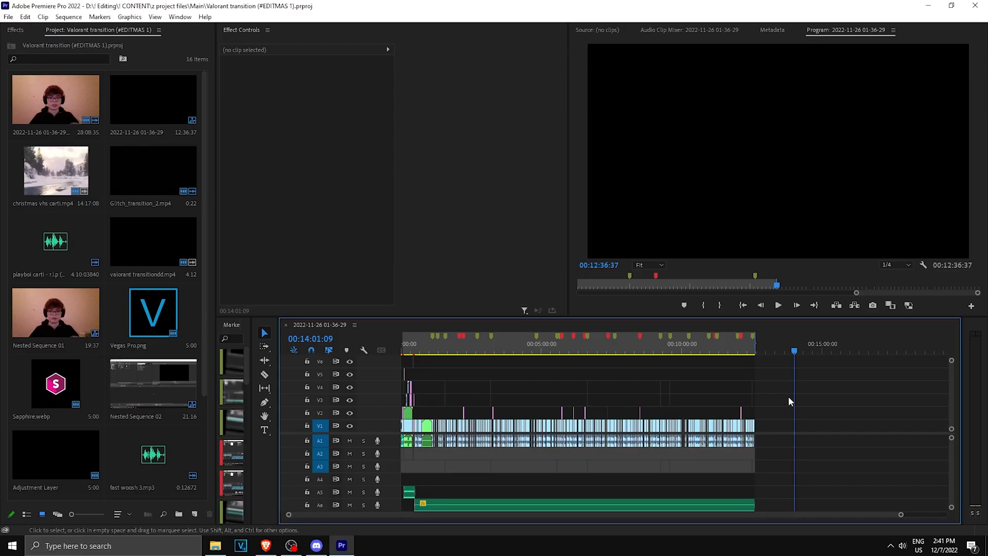
- Open Window > Extensions > Discord Rich Presence and switch off the details toggle
left_click(155, 17)
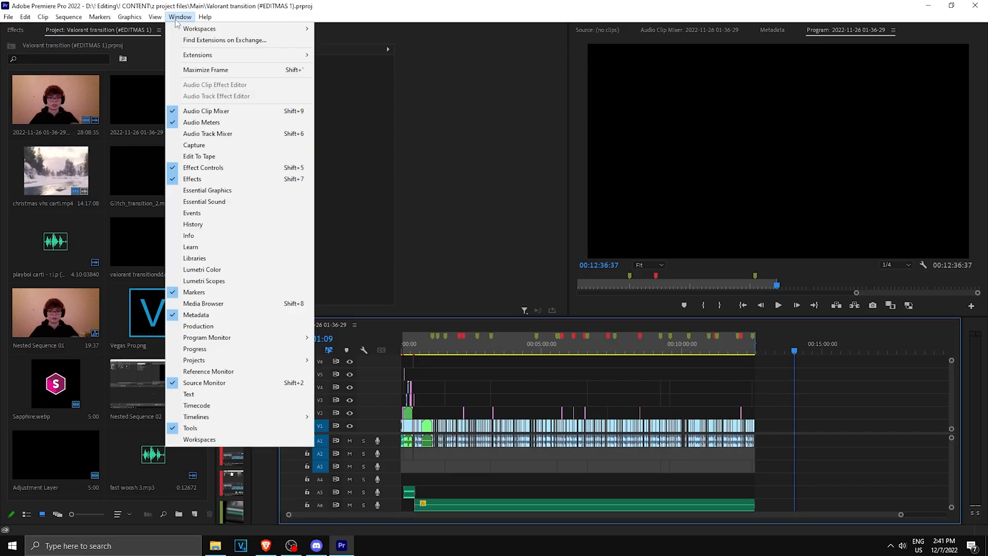
mouse_move(198, 55)
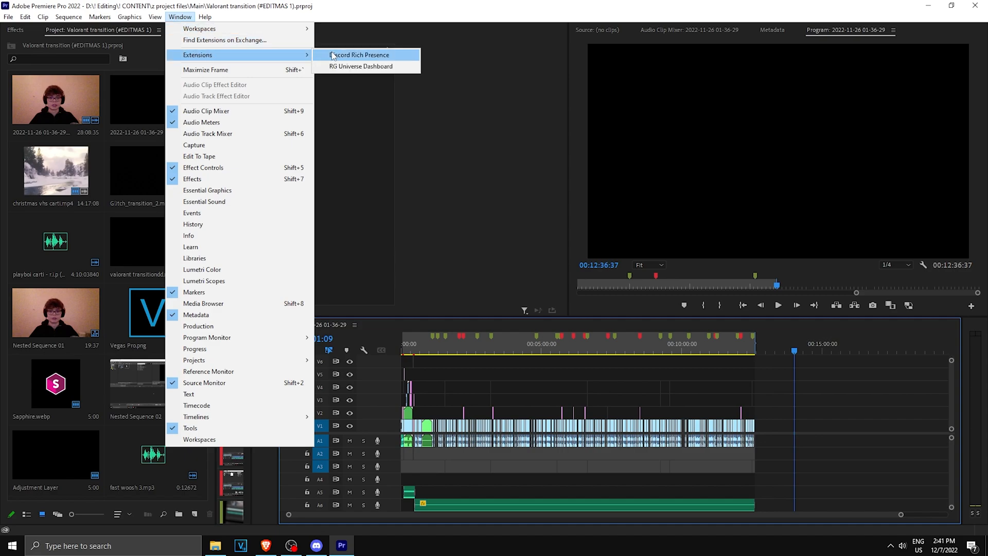
left_click(358, 55)
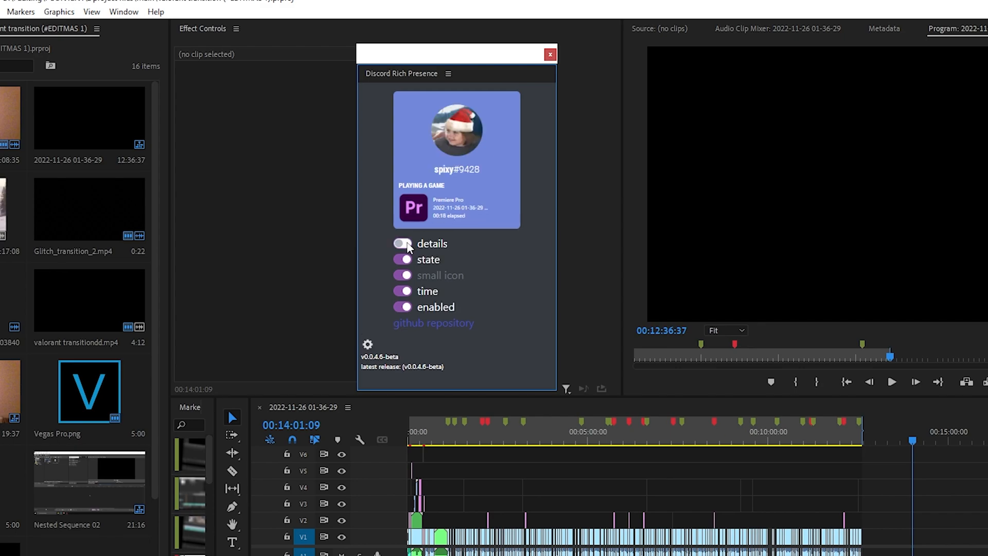
left_click(402, 243)
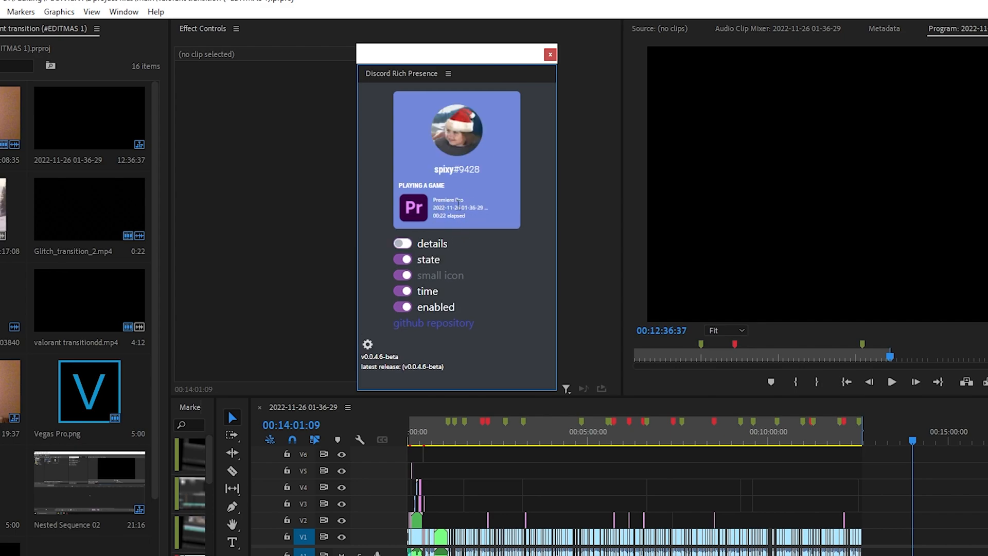